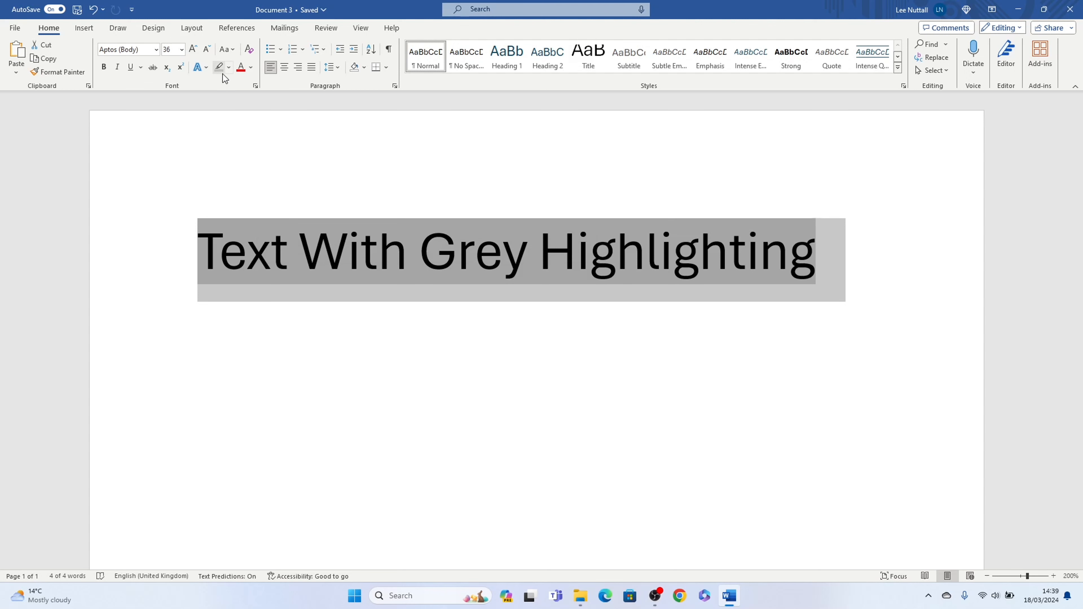
mouse_move(218, 67)
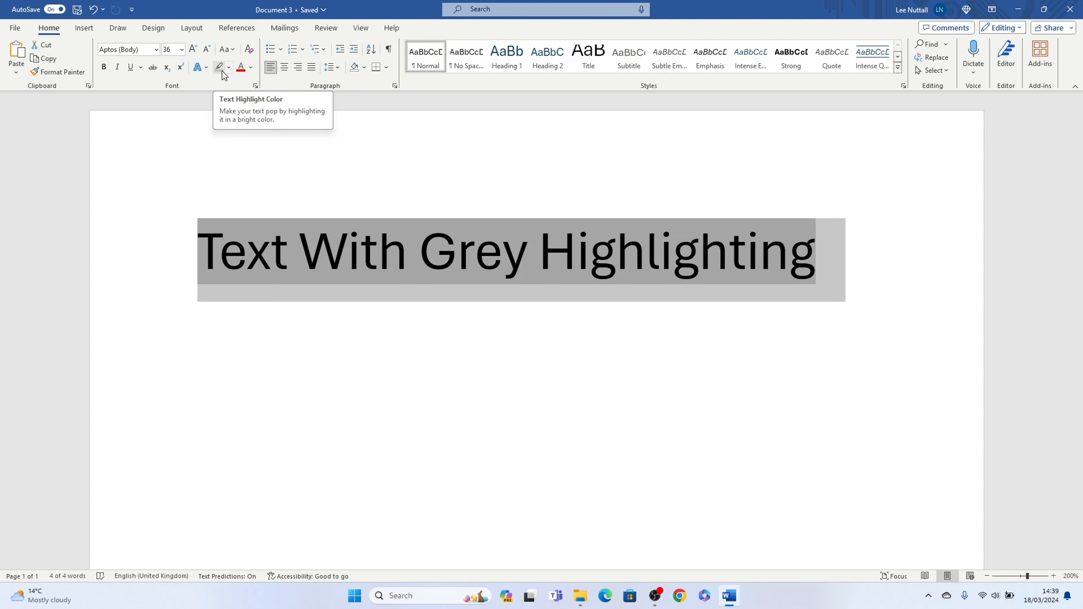
Set the selected text's highlight colour to No Color to clear the grey shading
click(229, 67)
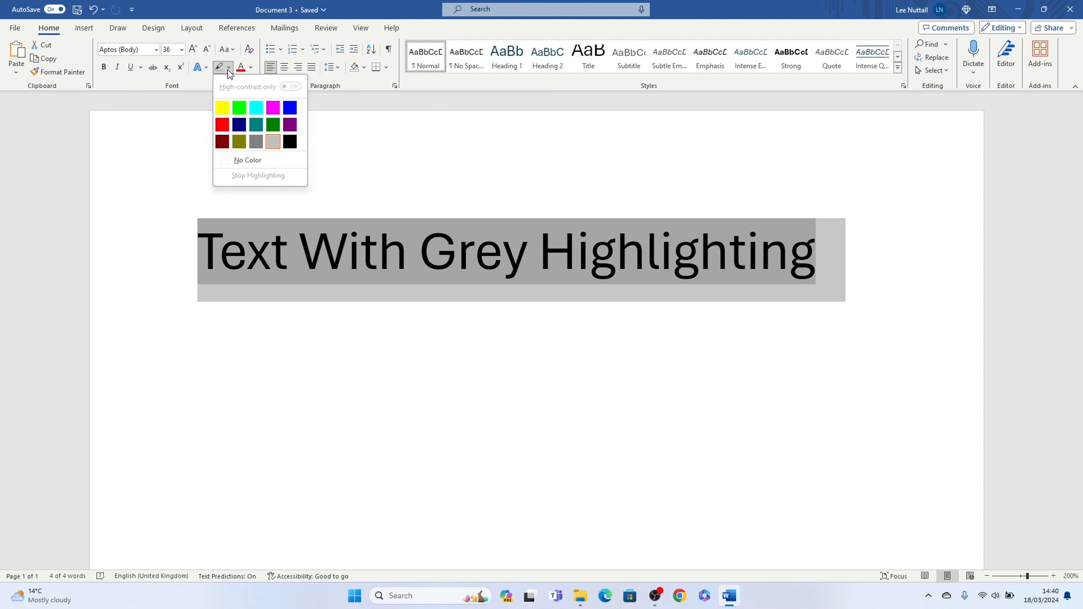
click(246, 160)
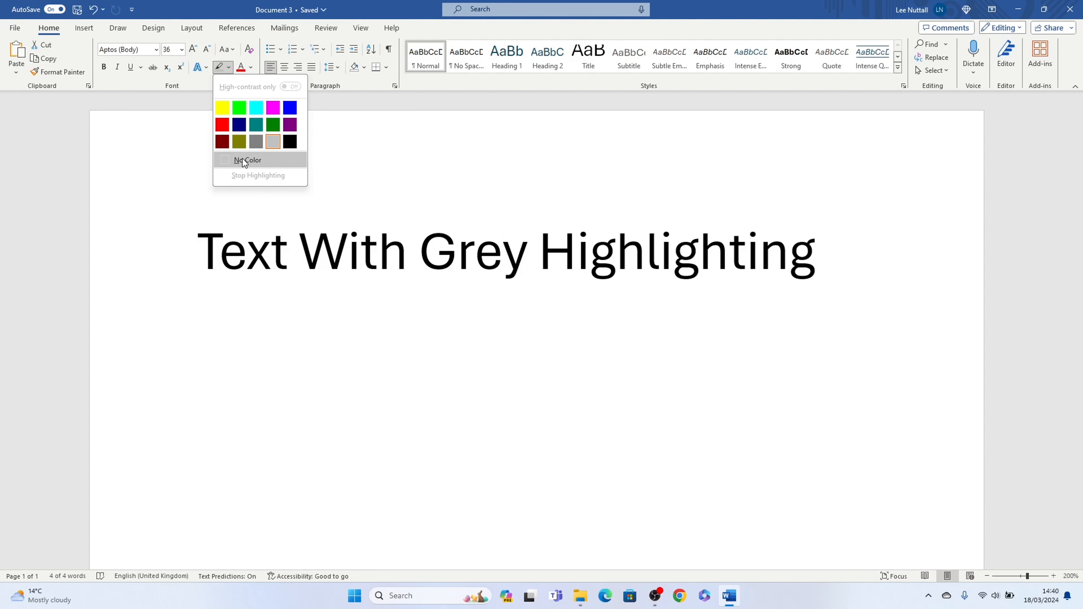
click(247, 160)
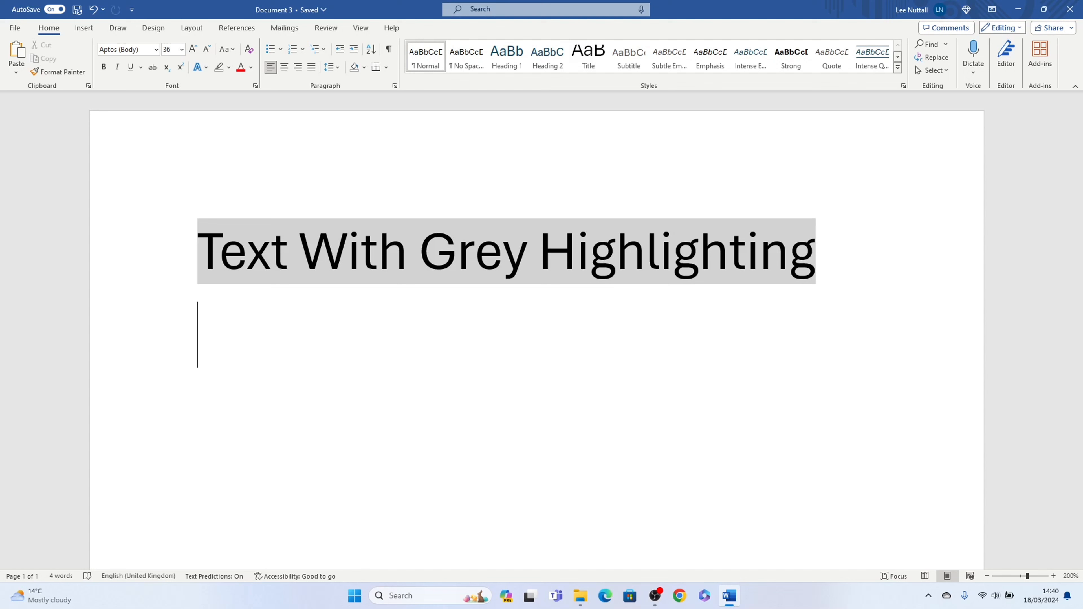
mouse_move(559, 257)
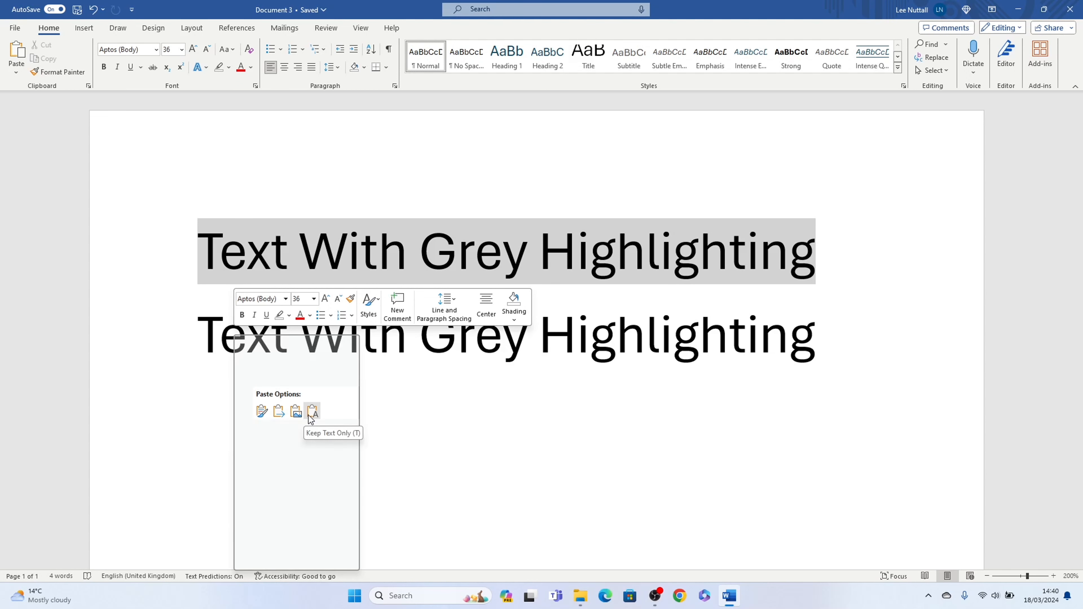
Choose Keep Text Only for the pasted copy so it appears without grey highlighting
click(312, 412)
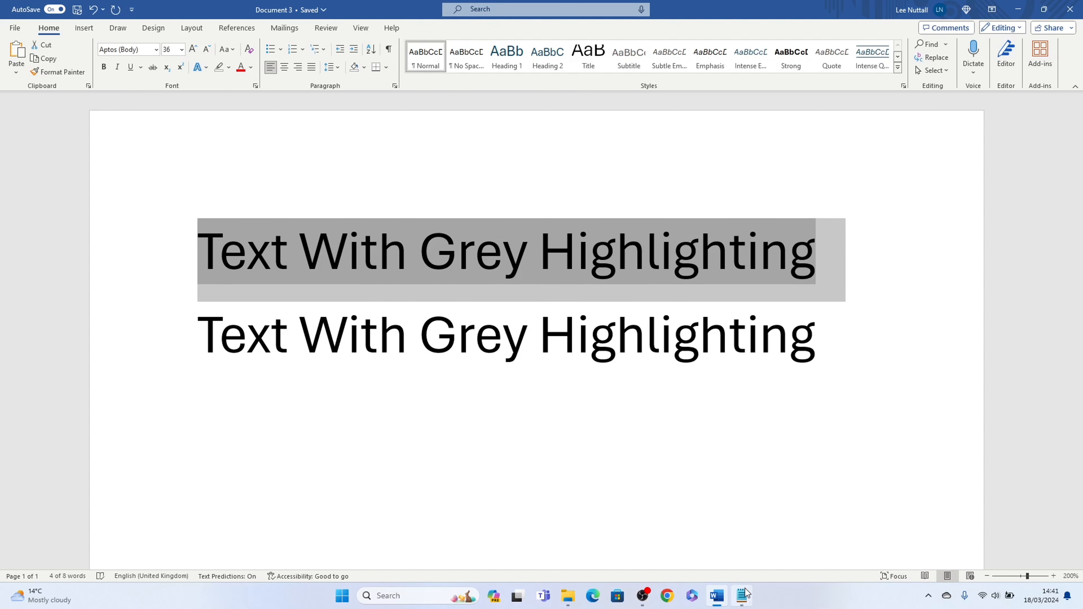
Launch a blank Notepad window from the taskbar over the Word document
click(741, 596)
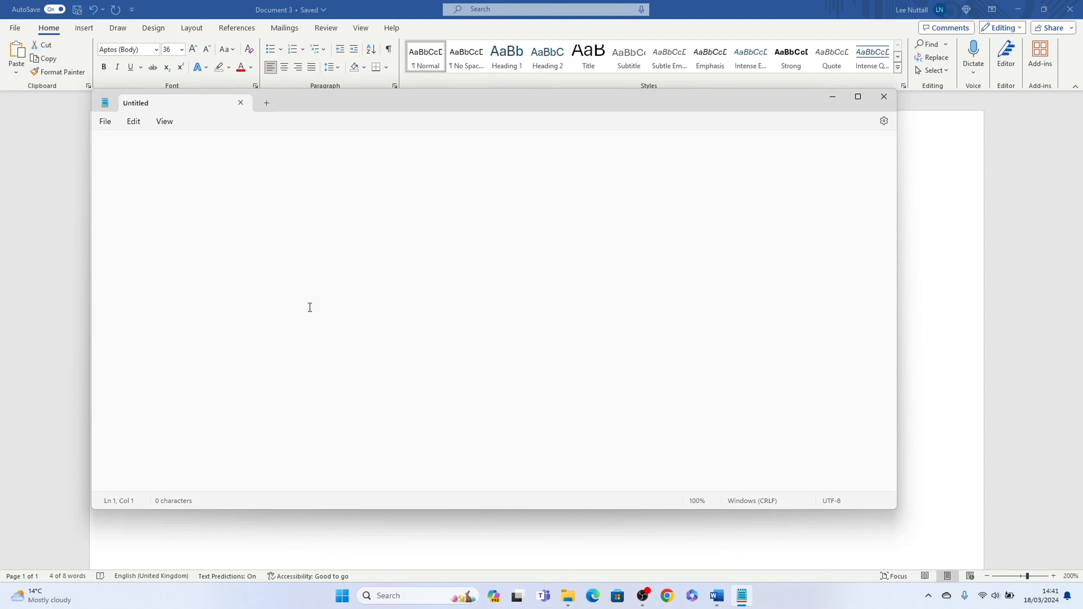